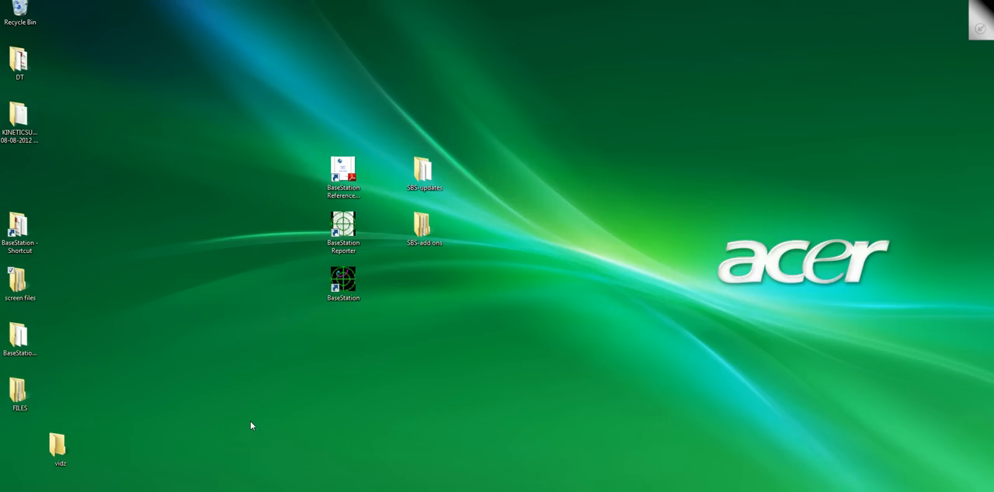
# - Launch BaseStation from the desktop to show the radar screen and flight list
pyautogui.doubleClick(343, 278)
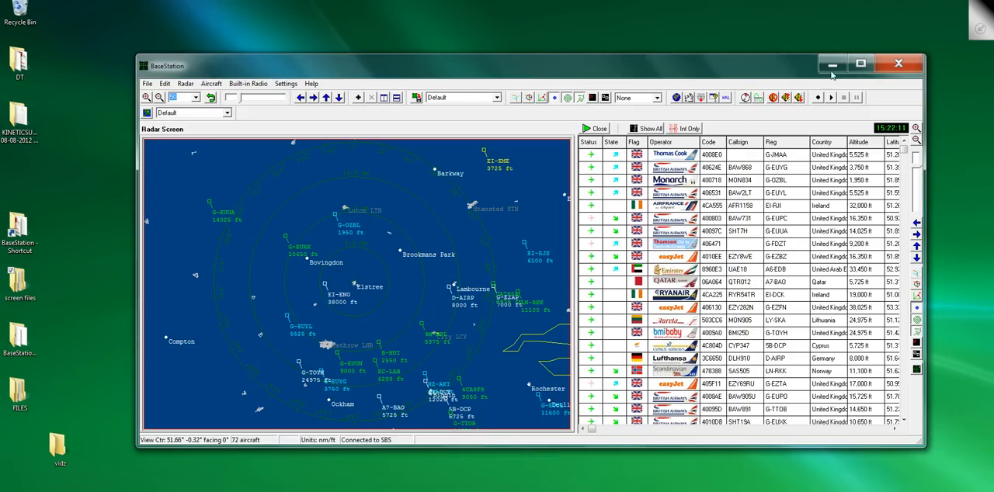
# - Minimize BaseStation and browse to virtualradarserver.co.uk in Internet Explorer
pyautogui.click(594, 128)
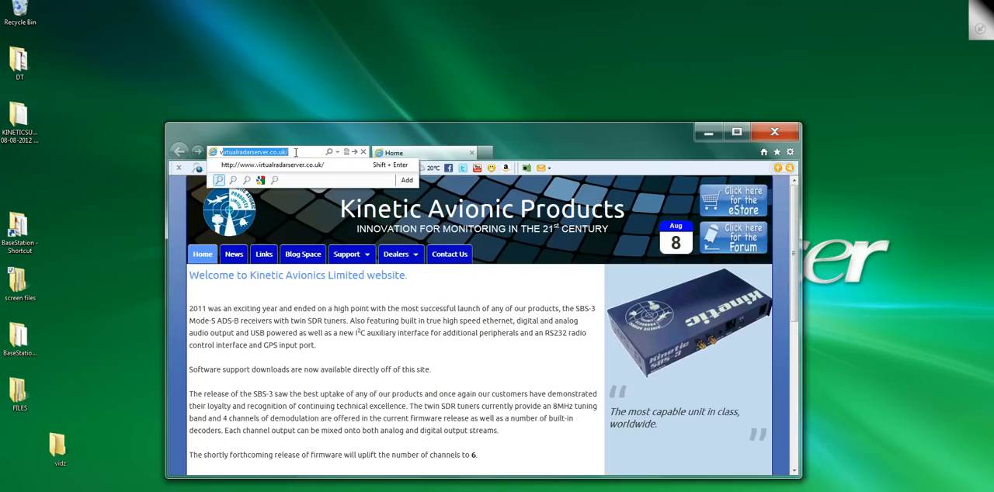
pyautogui.press('Return')
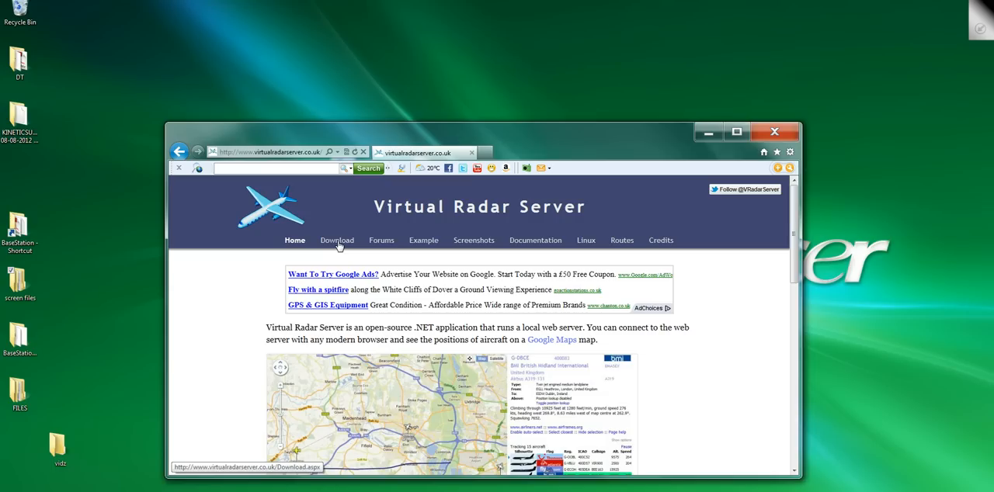
# - Download VirtualRadarSetup.exe from the Windows .NET version section, then close the browser
pyautogui.click(337, 240)
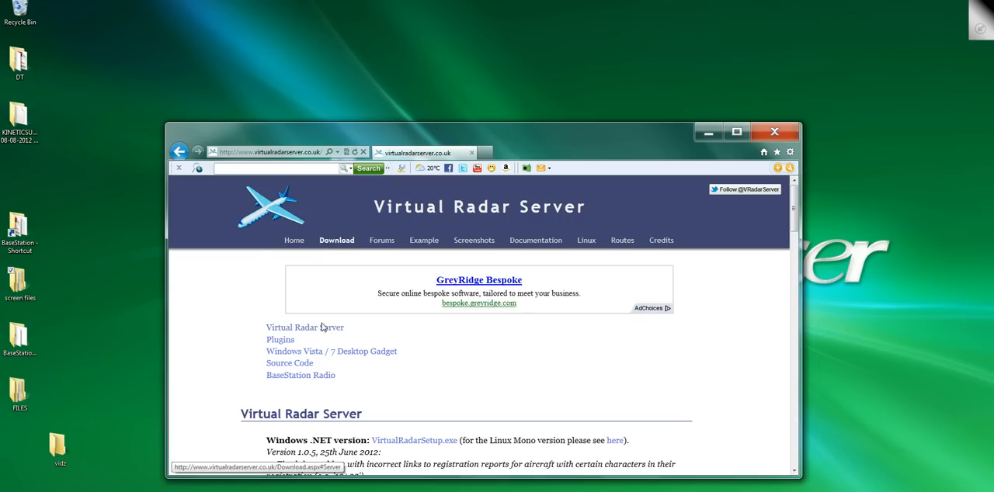
pyautogui.scroll(-3)
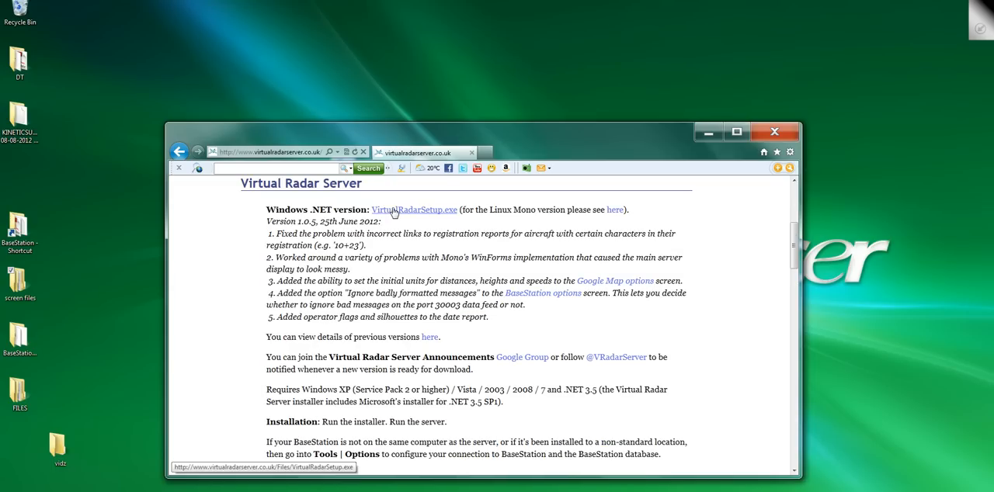
pyautogui.click(414, 210)
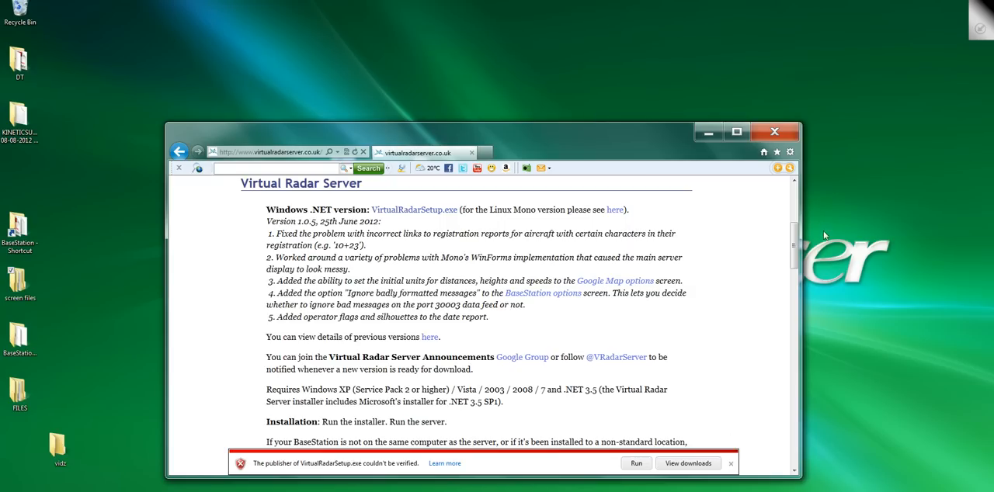
pyautogui.click(774, 131)
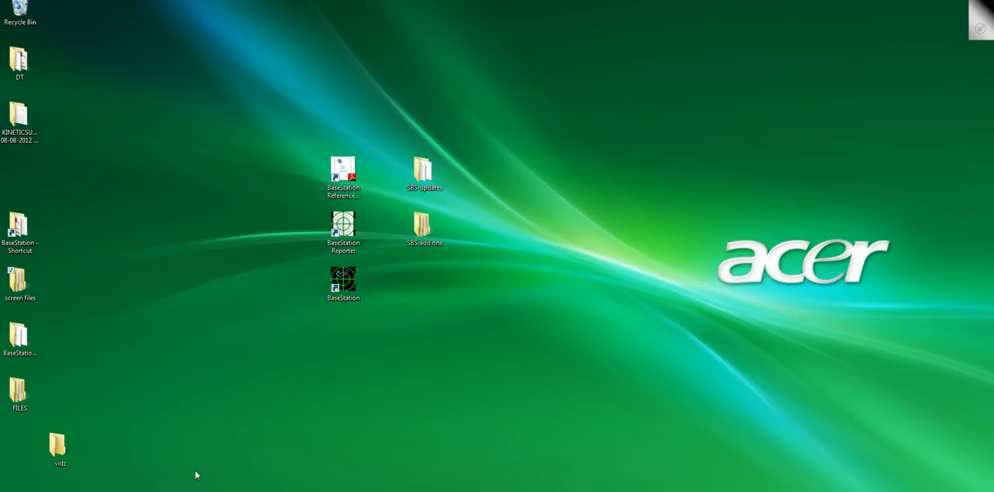
# - Run VirtualRadarSetup from the Kinetic Support Downloads folder, allowing the unverified publisher
pyautogui.click(11, 490)
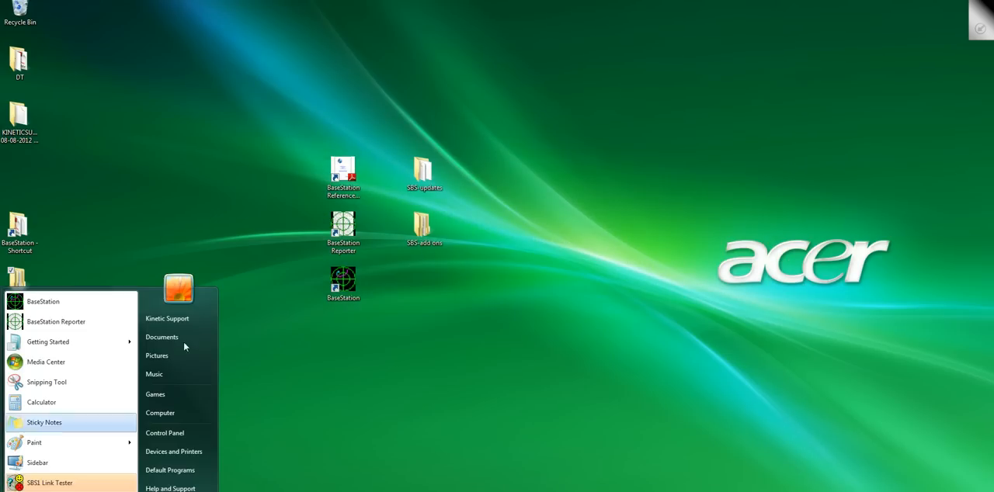
pyautogui.click(166, 319)
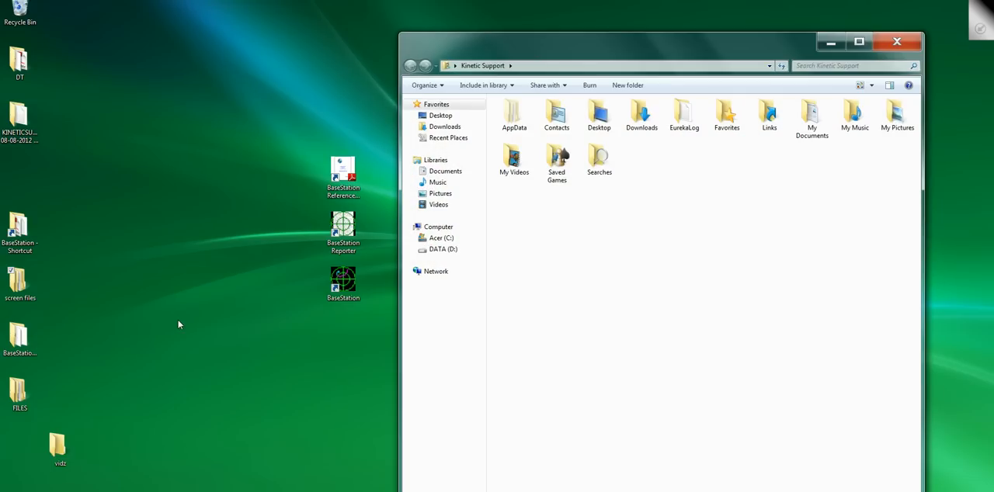
pyautogui.moveTo(642, 115)
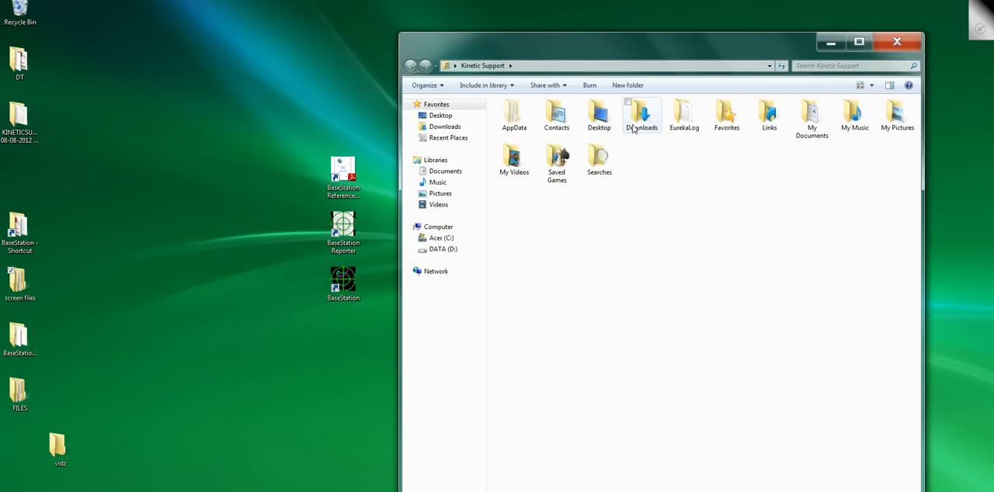
pyautogui.doubleClick(641, 114)
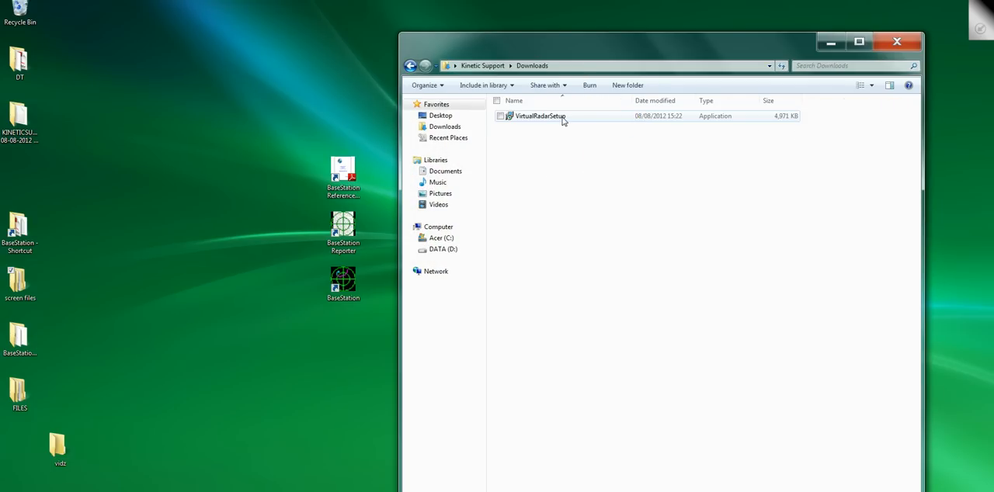
pyautogui.doubleClick(539, 116)
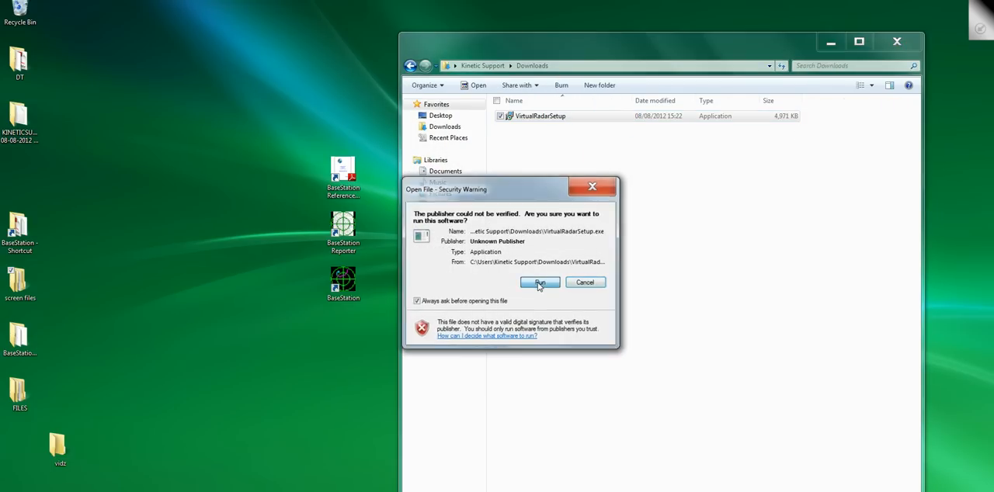
pyautogui.click(539, 282)
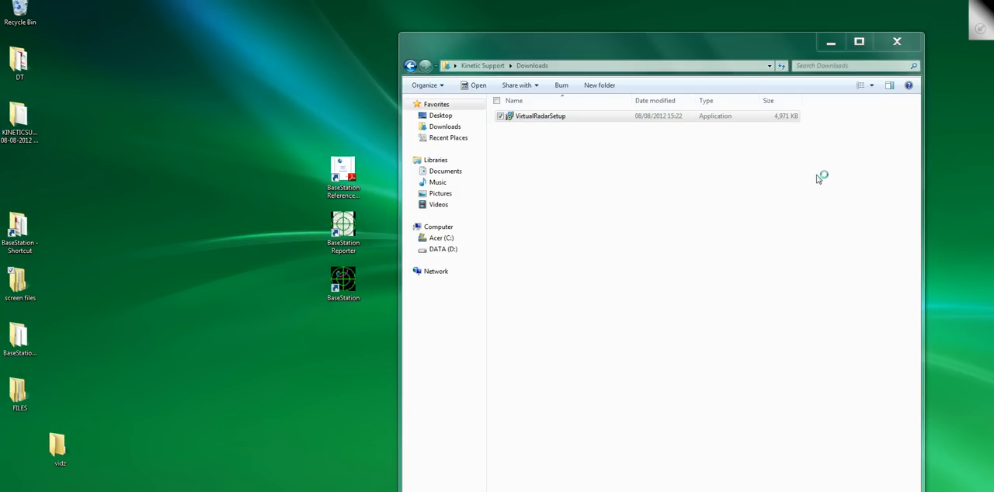
# - Close Downloads, accept the licence, and keep C:\Program Files (x86)\VirtualRadar as destination
pyautogui.doubleClick(541, 116)
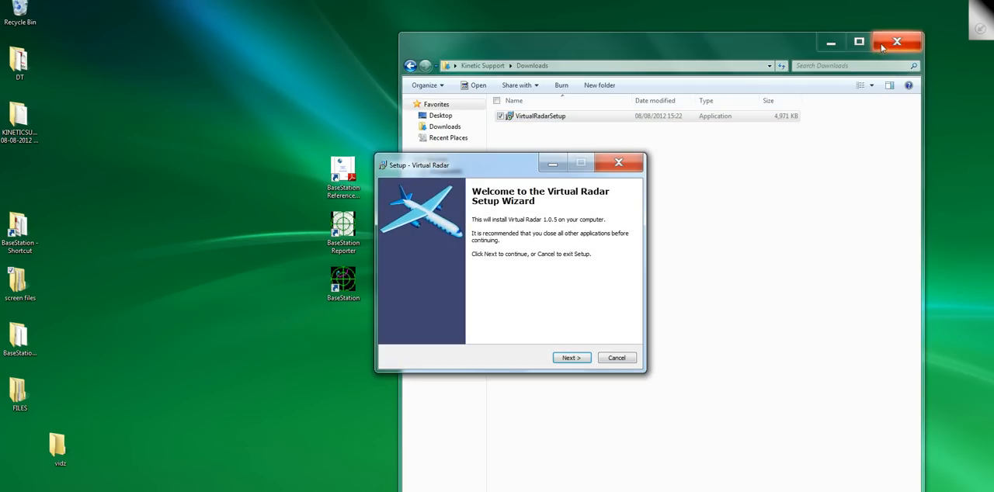
pyautogui.click(897, 41)
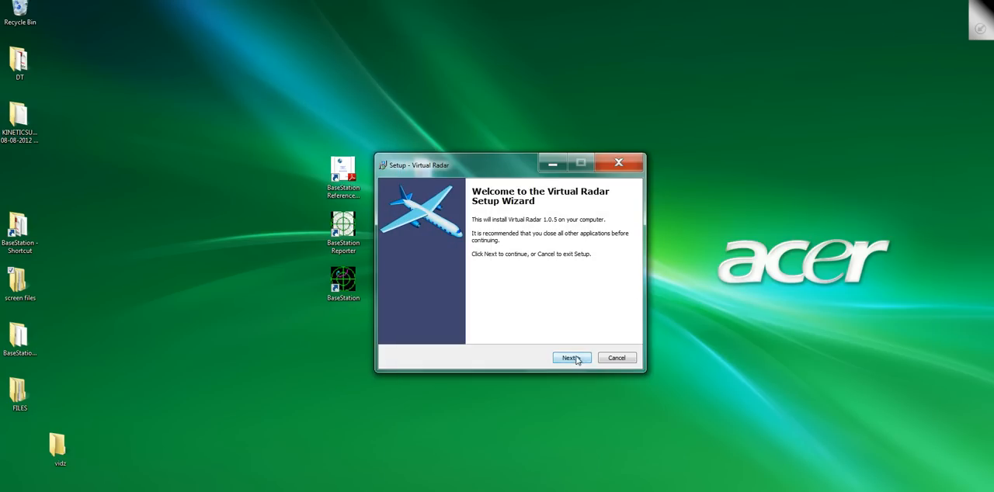
pyautogui.click(571, 358)
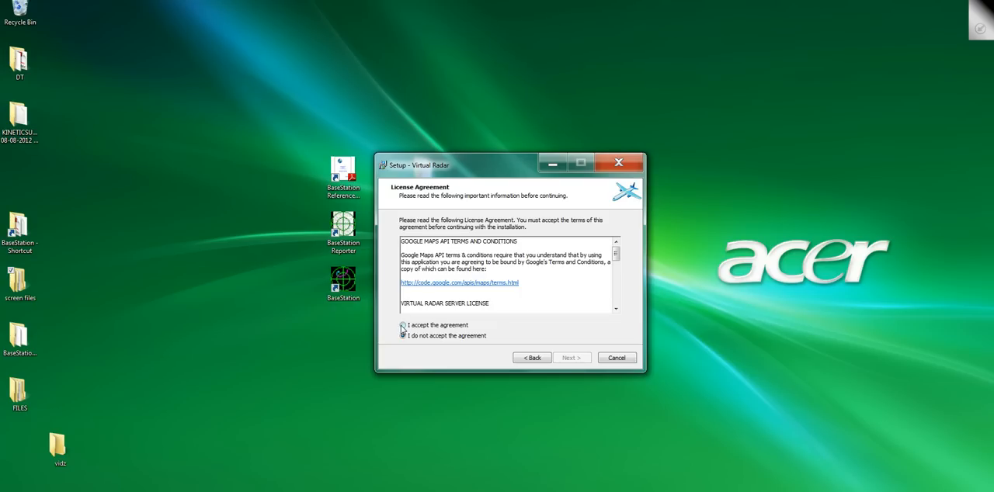
pyautogui.click(402, 325)
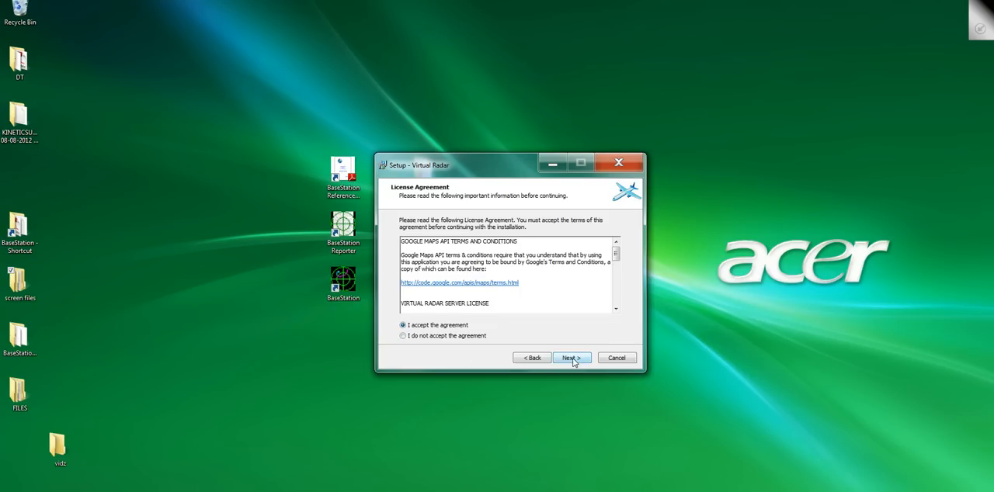
pyautogui.click(571, 358)
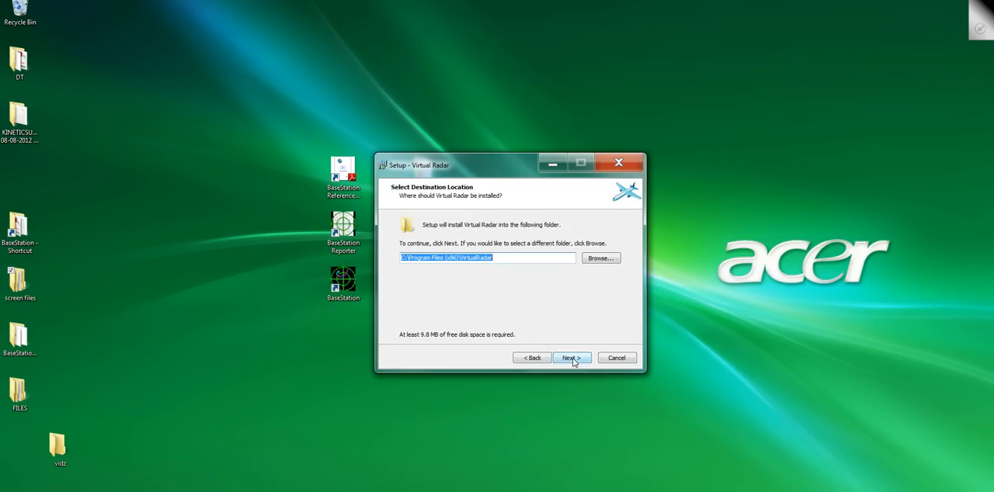
pyautogui.click(570, 358)
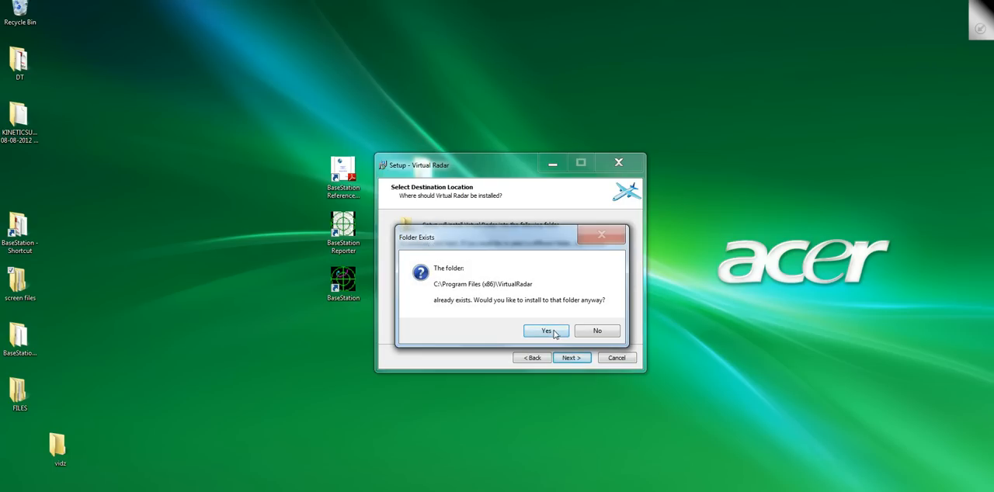
# - Confirm installing into the existing VirtualRadar folder to reach the server port page
pyautogui.click(544, 331)
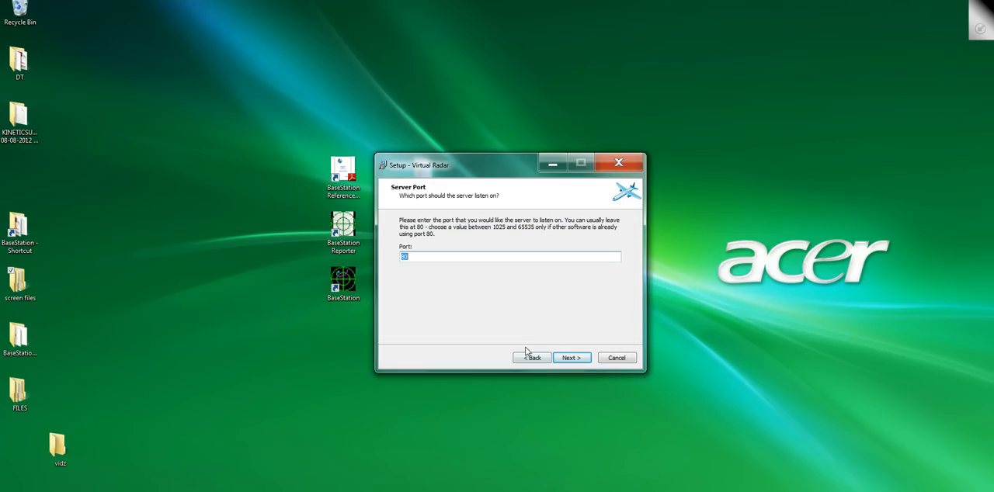
pyautogui.moveTo(521, 329)
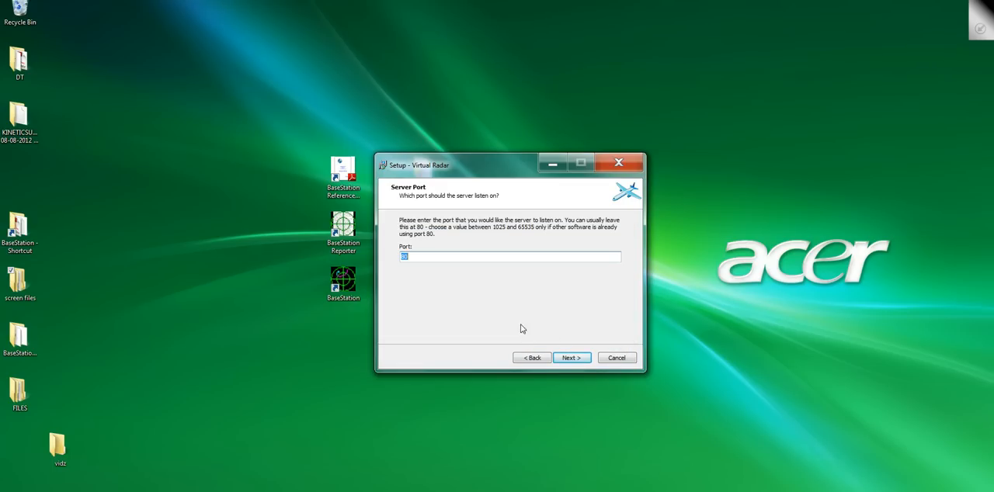
pyautogui.moveTo(434, 346)
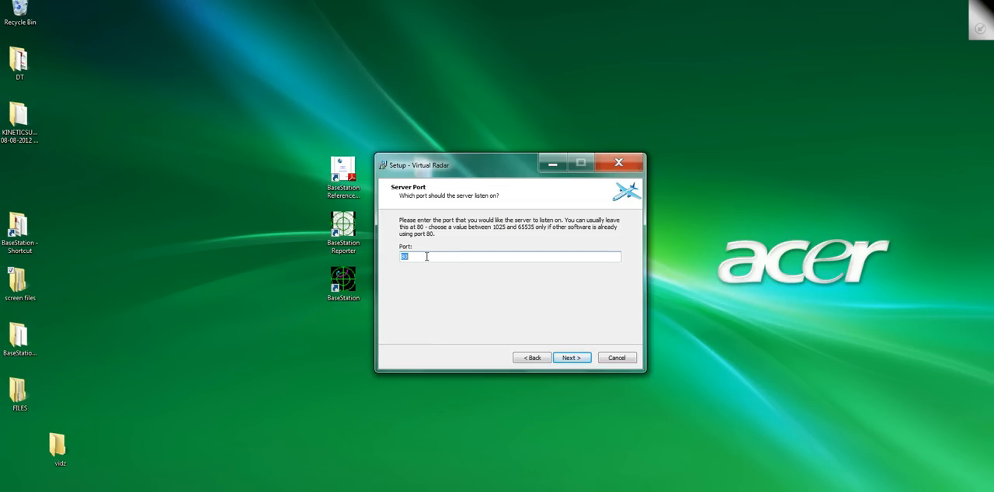
pyautogui.moveTo(482, 349)
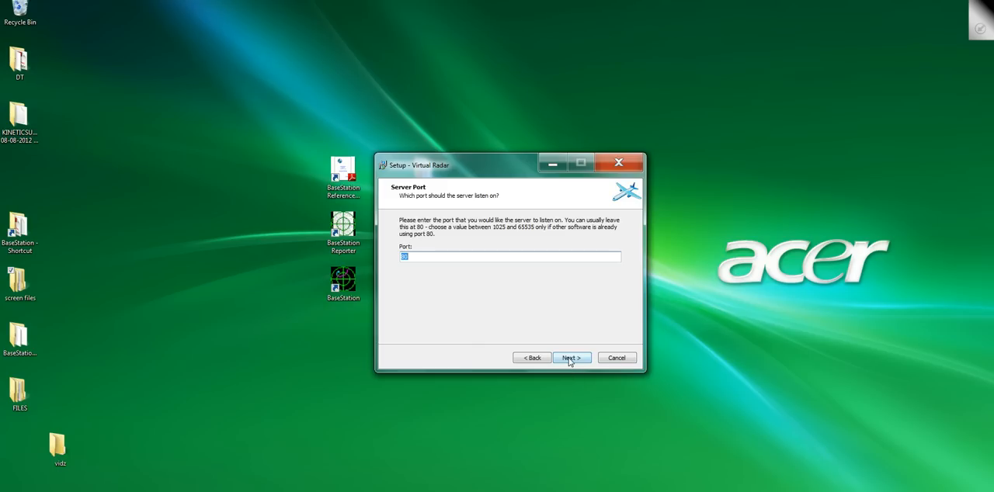
# - Keep port 80, name the Start Menu folder 'Virtual Radar Server', and tick Configure Windows Firewall
pyautogui.click(570, 358)
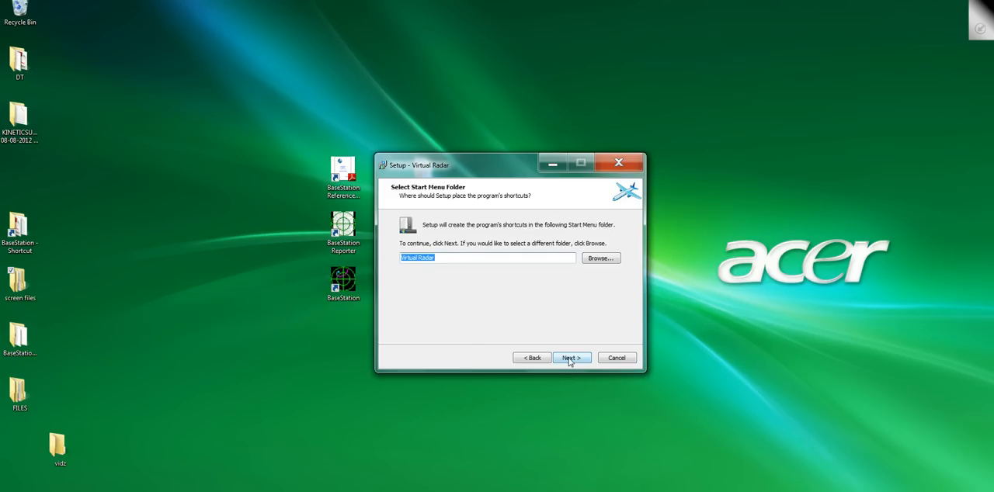
pyautogui.moveTo(469, 258)
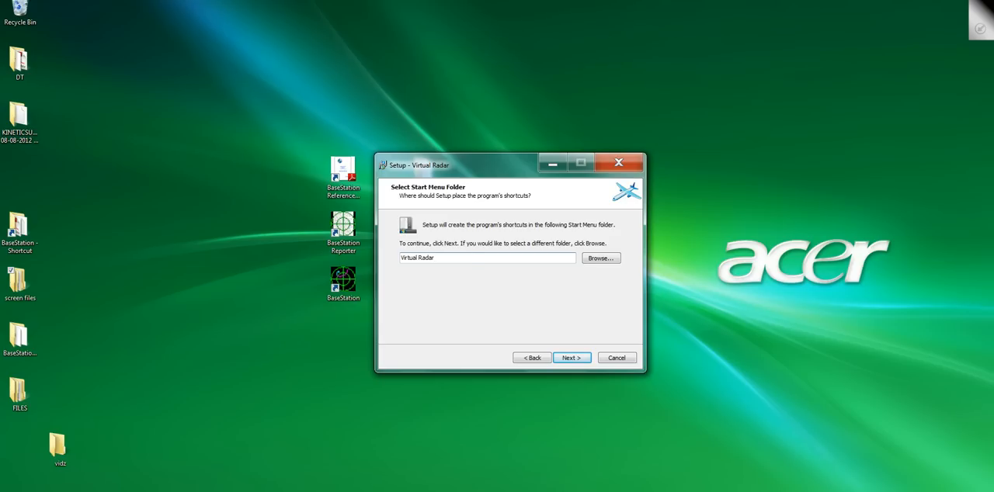
pyautogui.write('Ser')
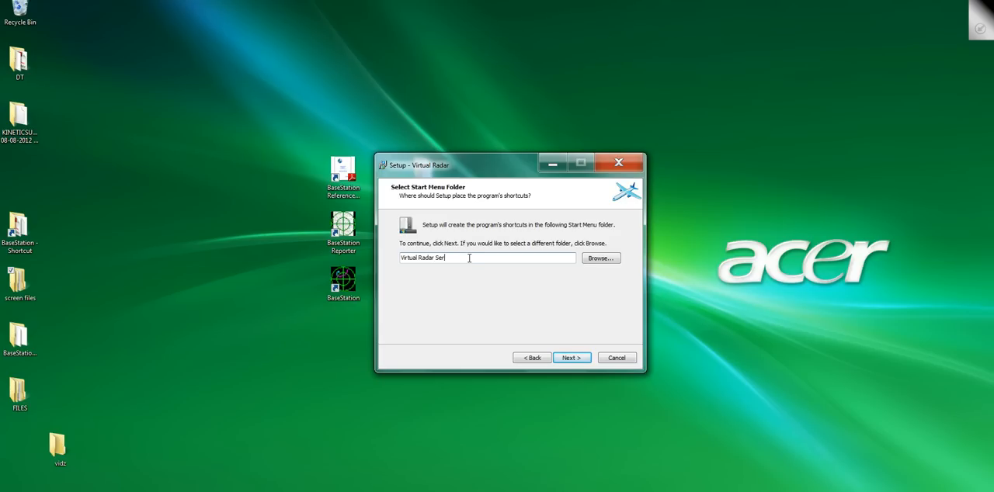
pyautogui.write('ver')
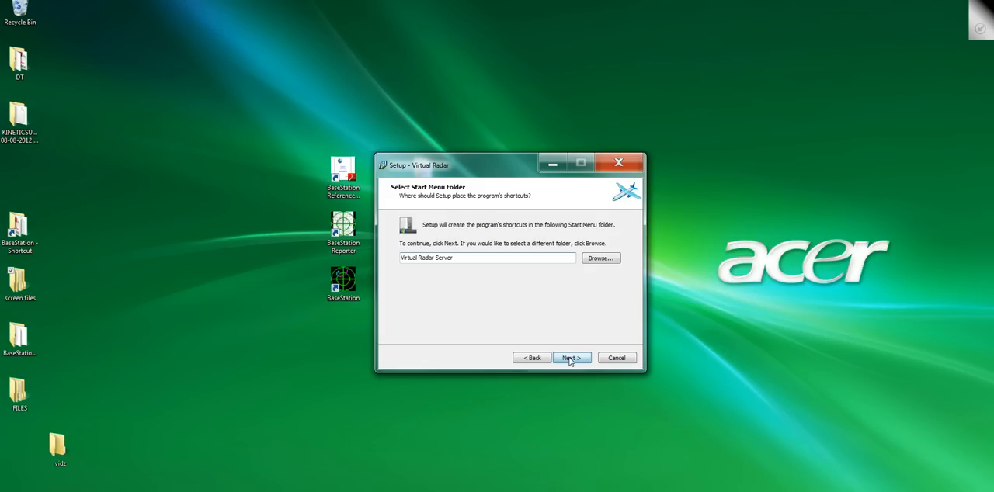
pyautogui.click(570, 358)
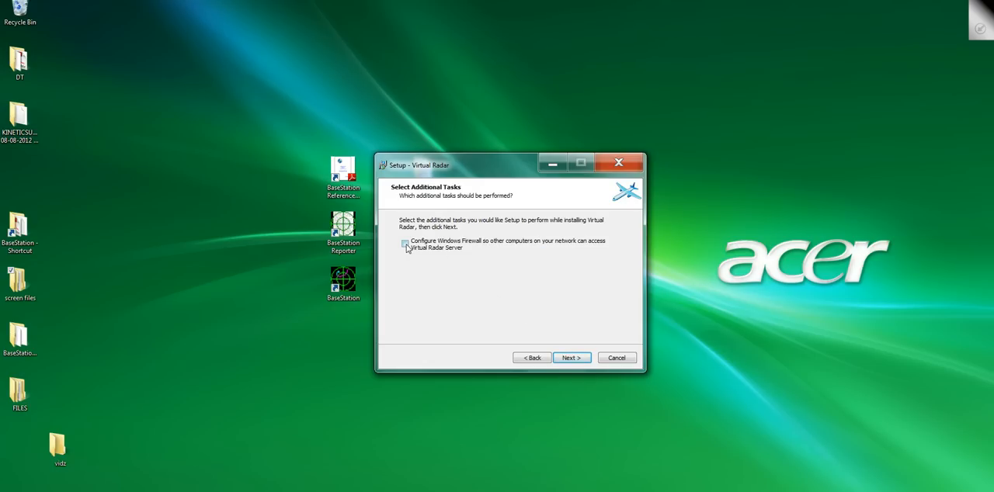
pyautogui.click(405, 243)
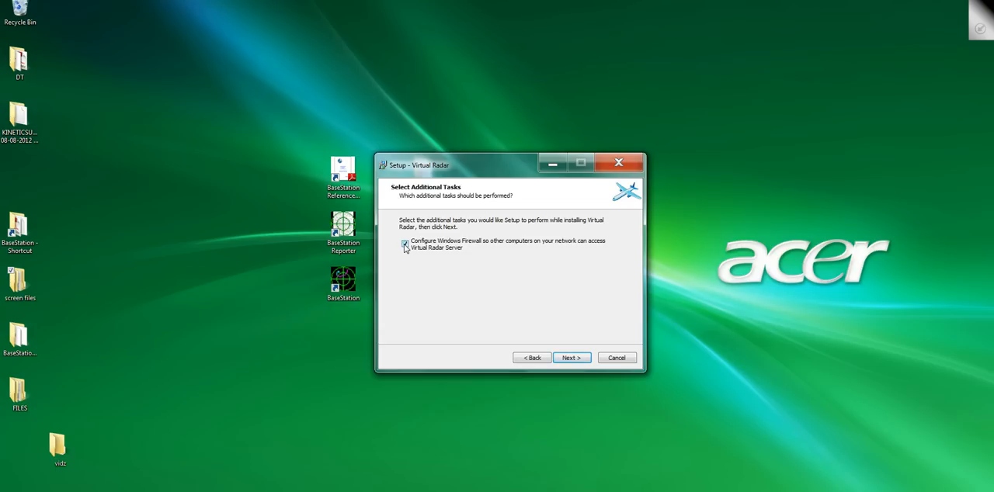
# - Install Virtual Radar from the Ready to Install page and finish the wizard
pyautogui.click(570, 358)
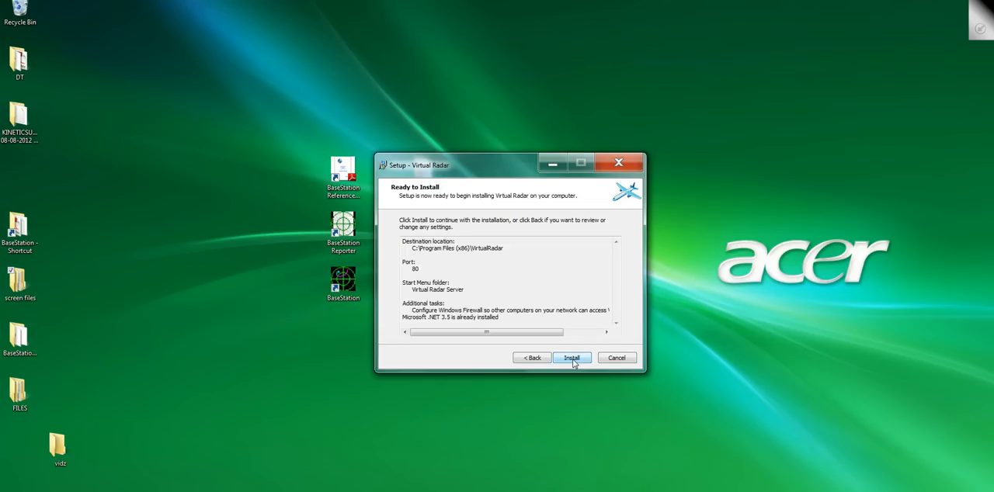
pyautogui.click(572, 358)
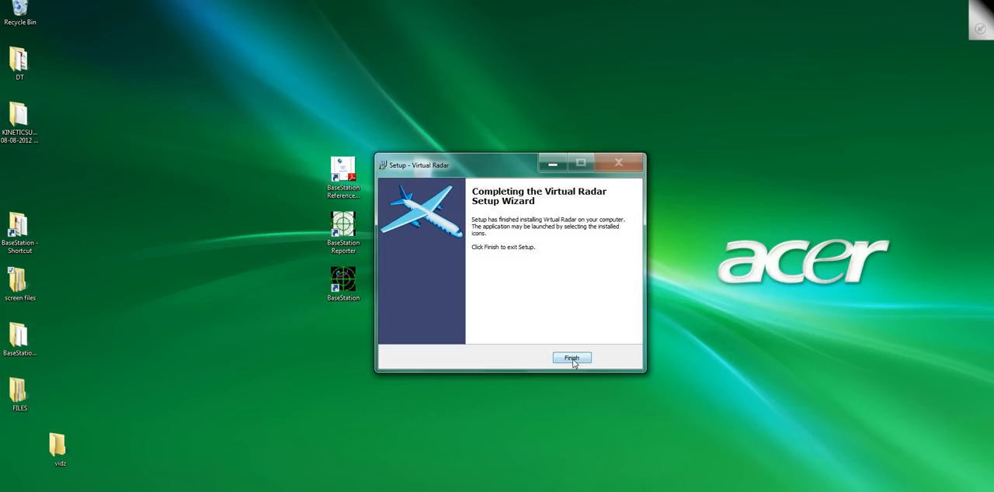
pyautogui.click(572, 358)
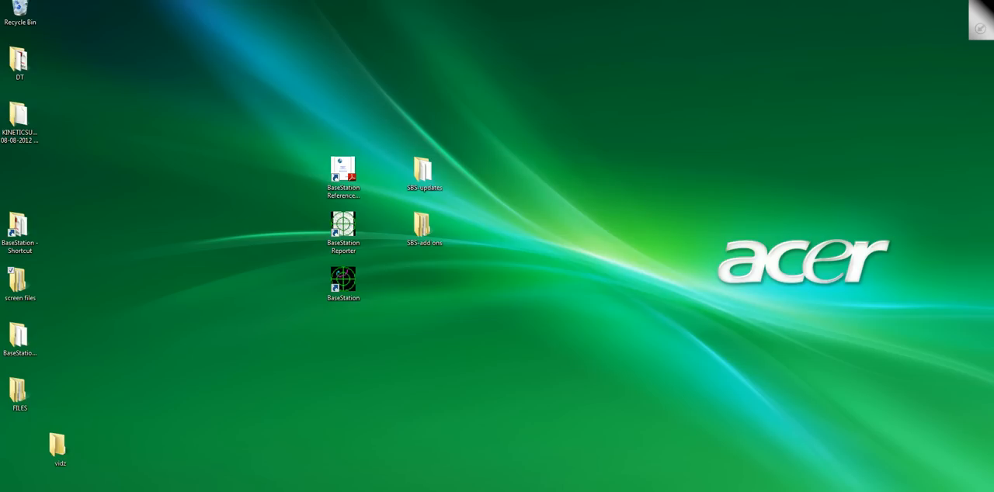
# - Launch Virtual Radar from the Start menu so its web server comes online
pyautogui.click(8, 486)
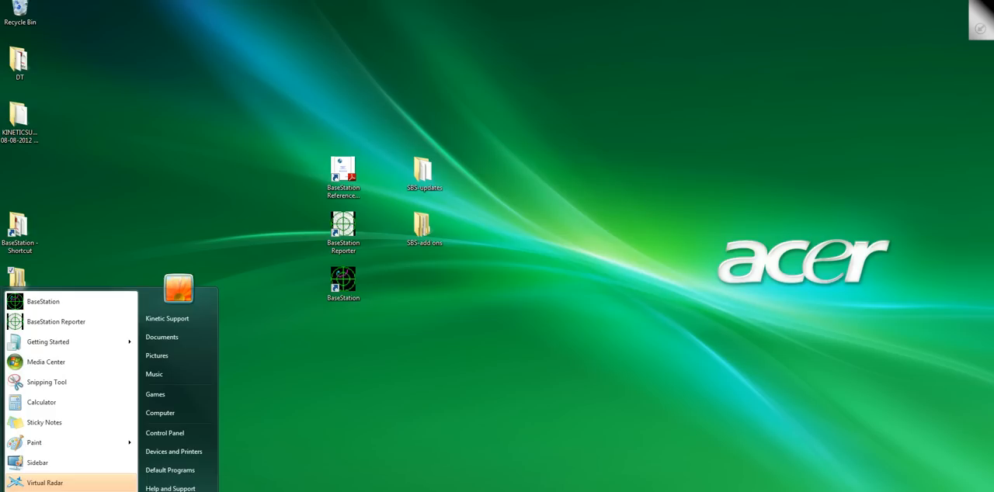
pyautogui.rightClick(45, 482)
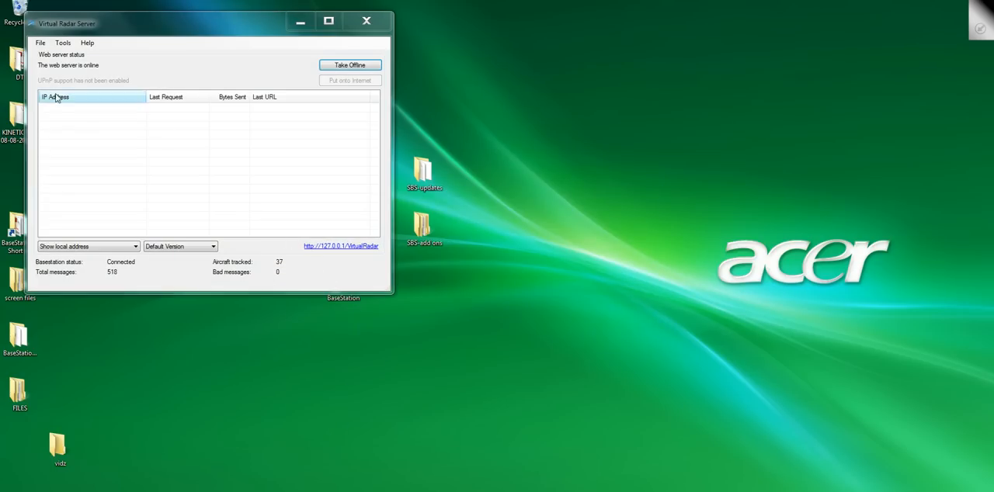
pyautogui.click(62, 42)
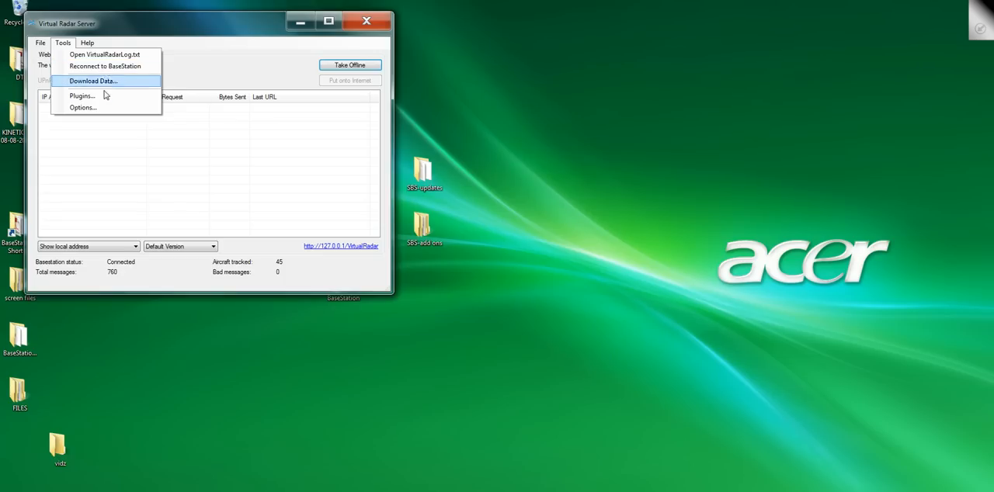
pyautogui.click(83, 107)
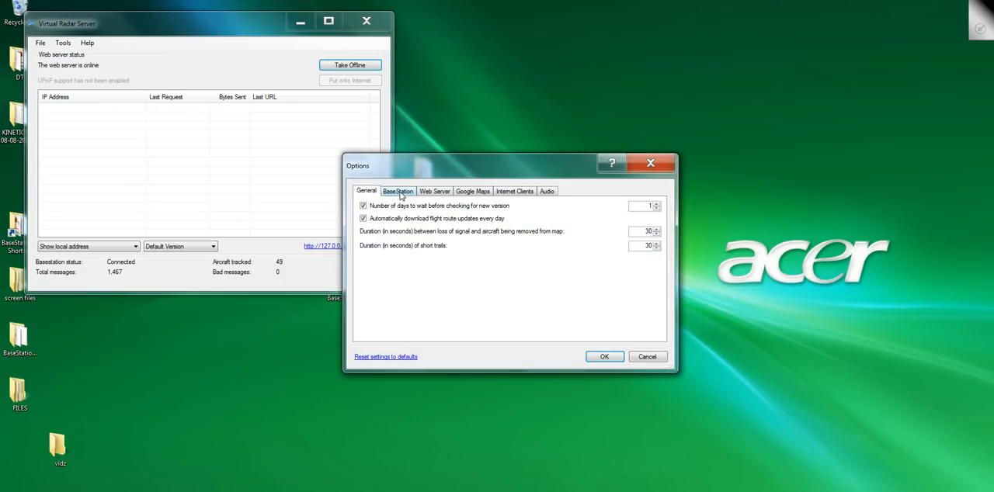
pyautogui.click(397, 191)
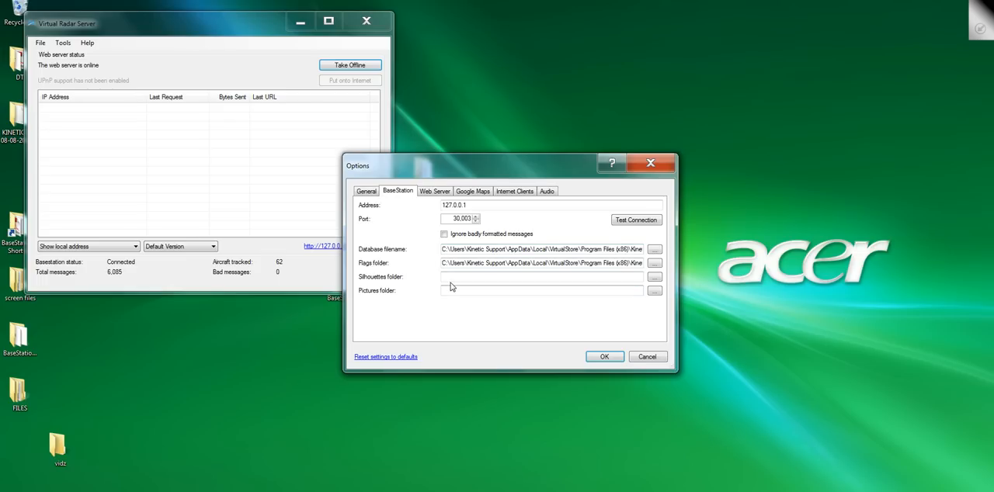
pyautogui.click(541, 276)
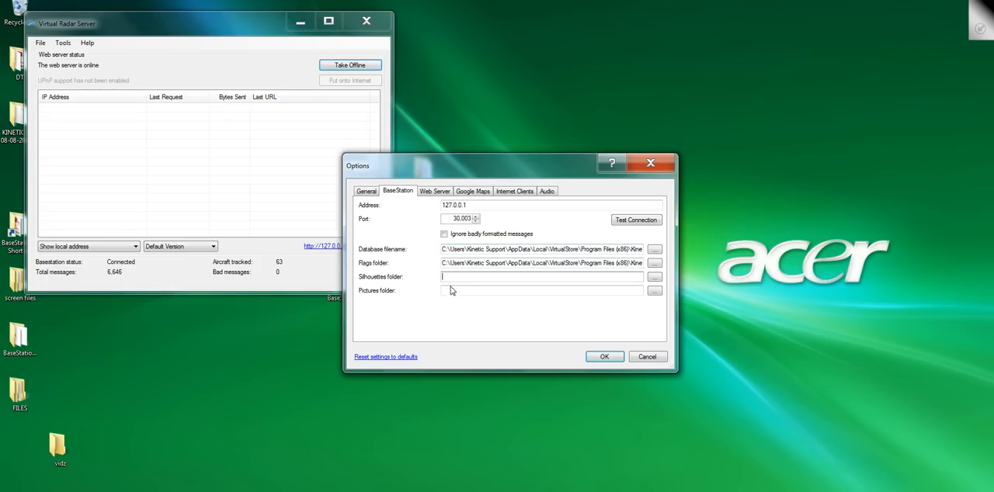
pyautogui.click(541, 290)
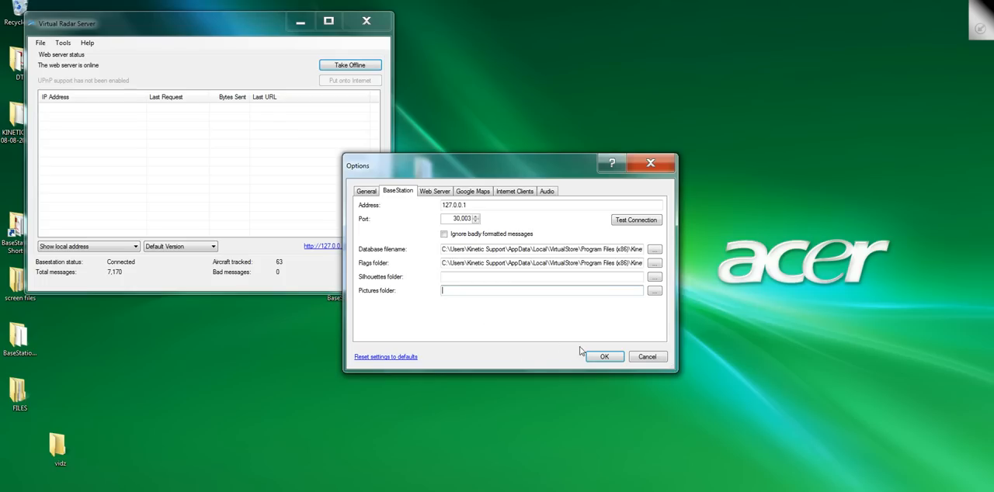
pyautogui.click(604, 356)
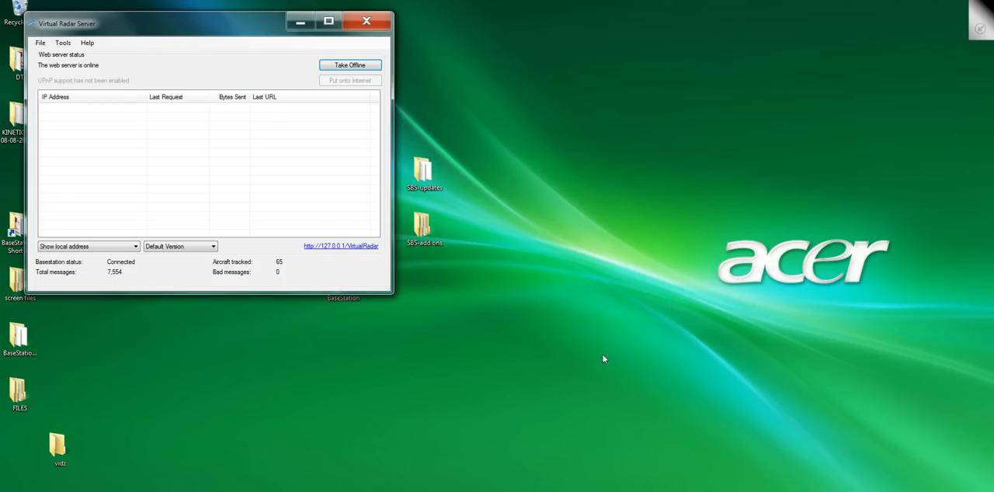
pyautogui.moveTo(434, 358)
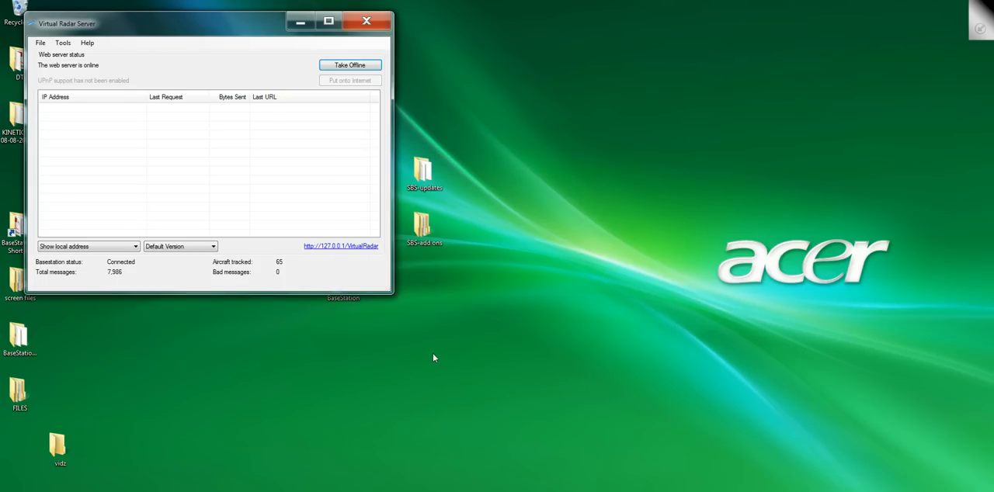
pyautogui.moveTo(348, 251)
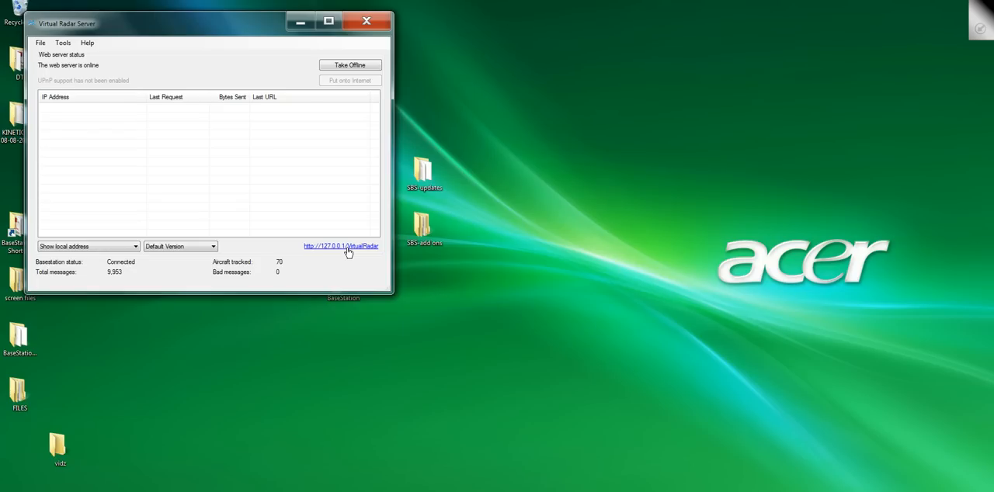
pyautogui.click(340, 246)
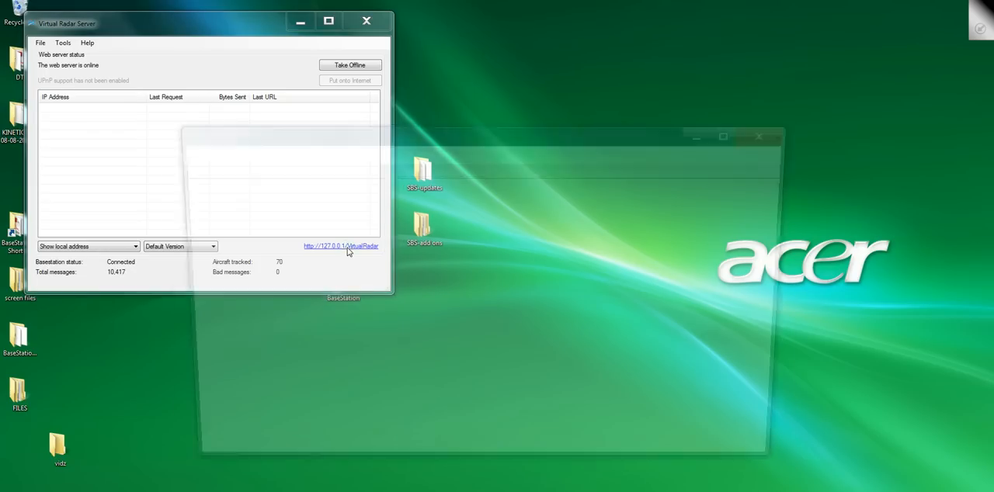
pyautogui.click(340, 246)
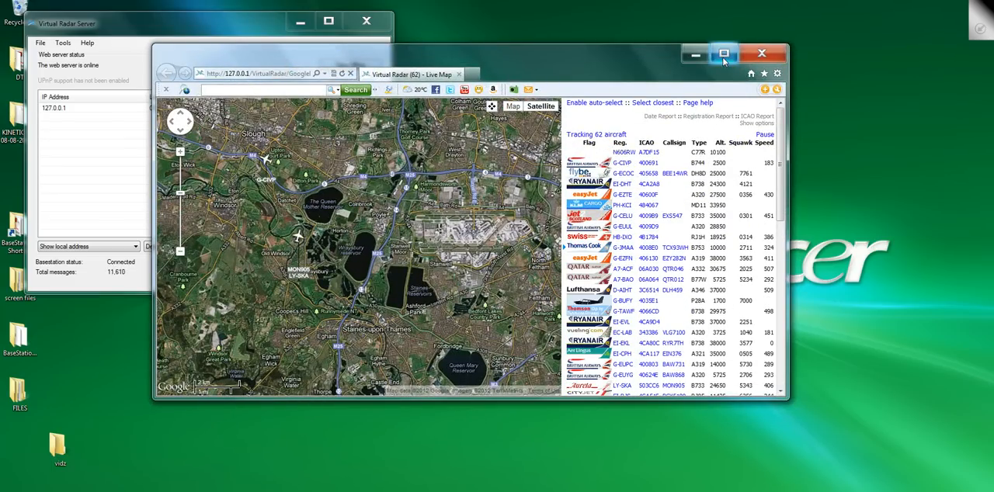
# - Maximize Internet Explorer and switch the live map to satellite imagery with labels hidden
pyautogui.click(723, 54)
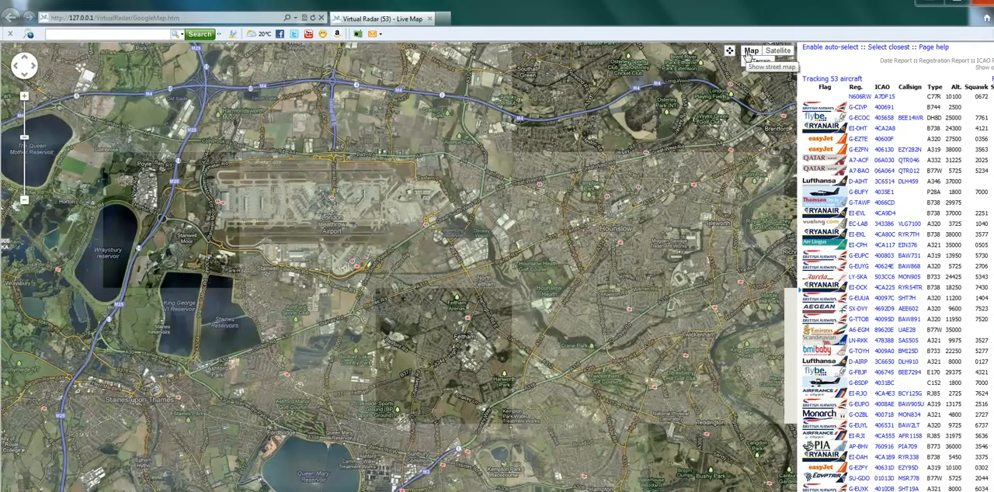
pyautogui.click(750, 50)
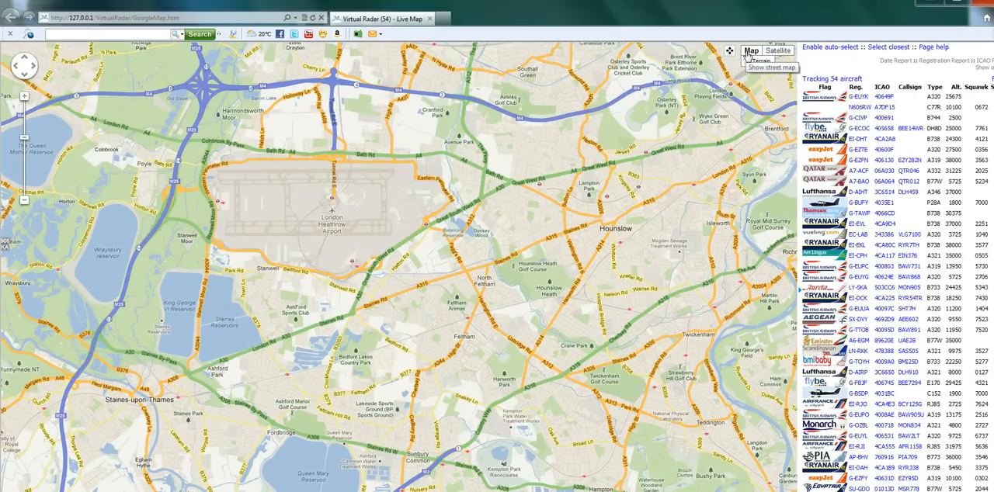
pyautogui.click(777, 50)
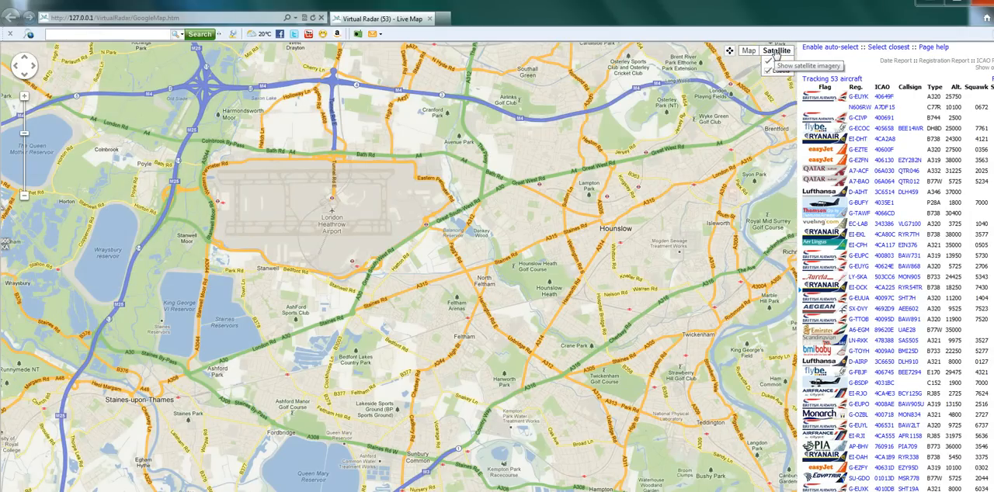
pyautogui.click(777, 50)
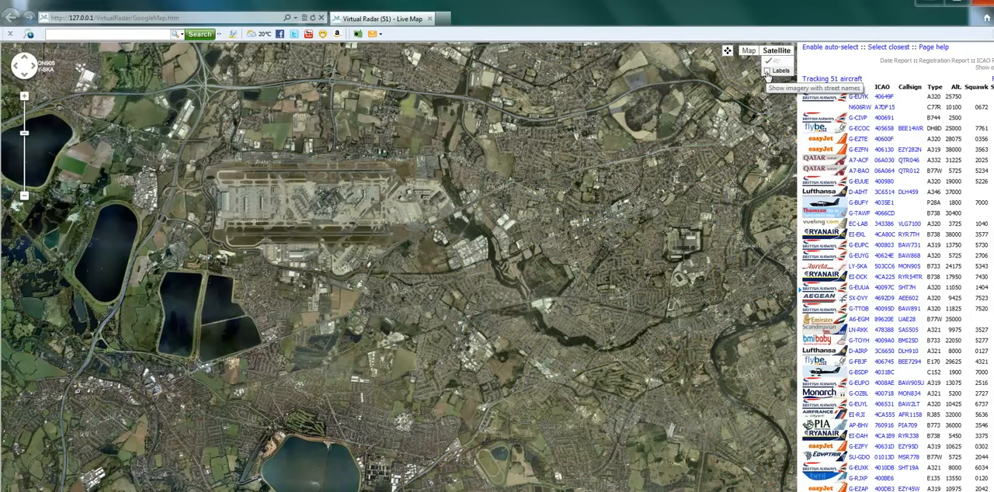
# - Turn satellite labels back on, then return the live map to the street map
pyautogui.click(768, 70)
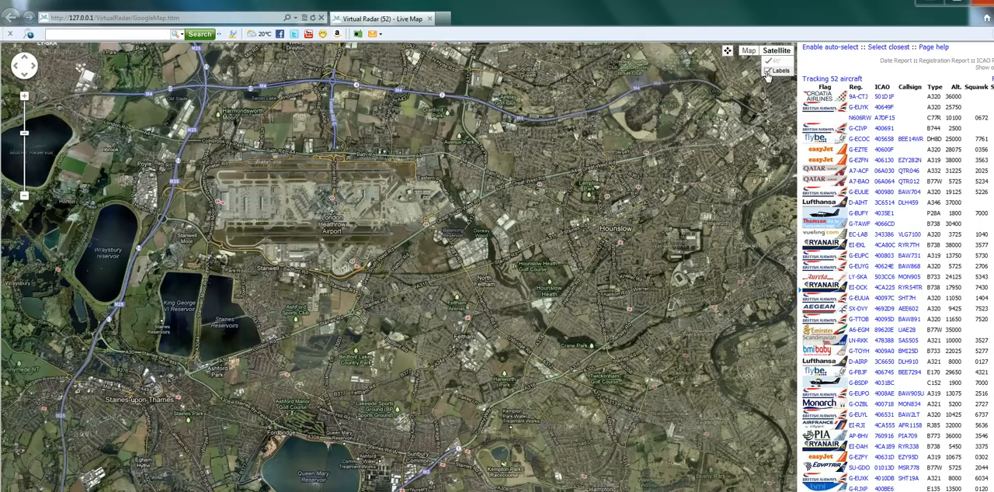
pyautogui.click(767, 71)
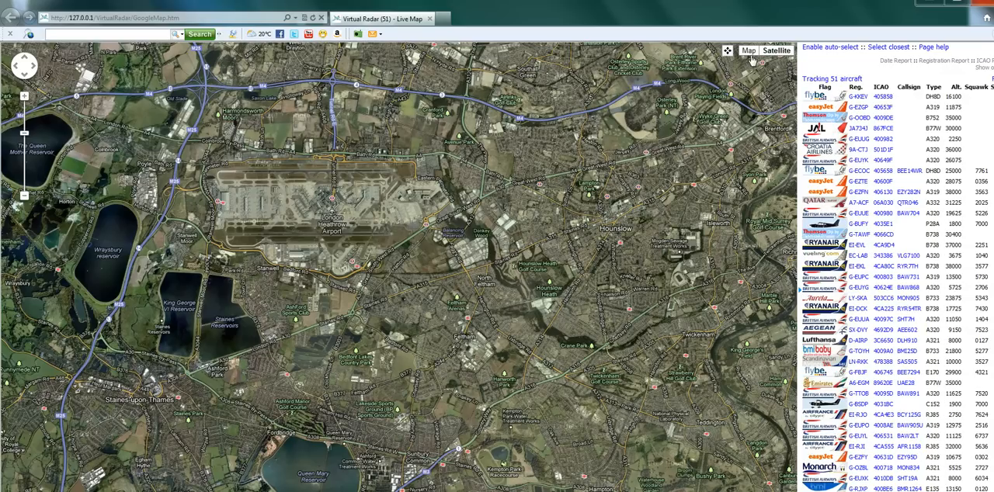
pyautogui.click(748, 50)
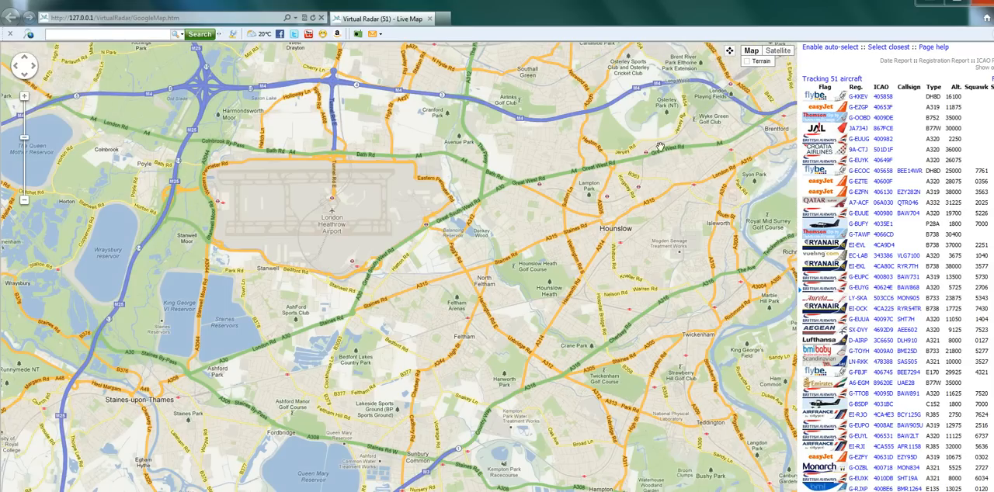
pyautogui.moveTo(122, 272)
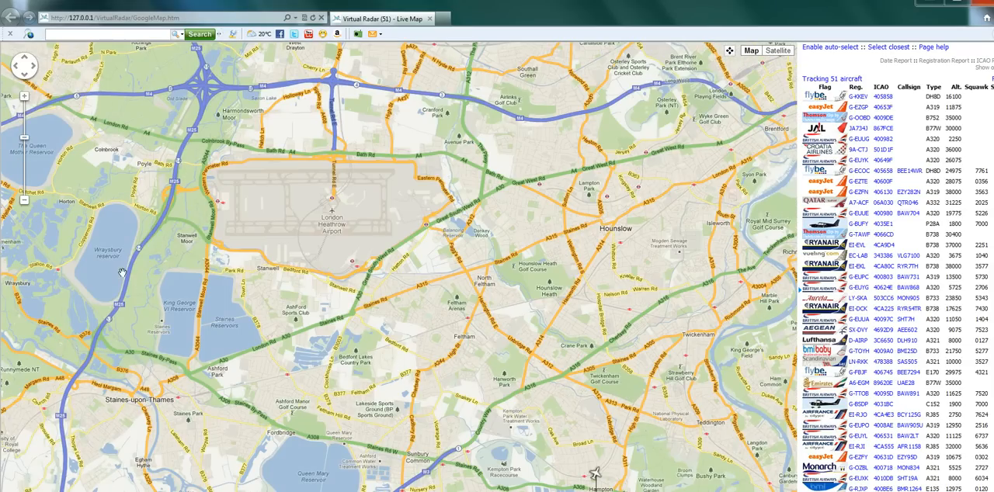
pyautogui.click(24, 200)
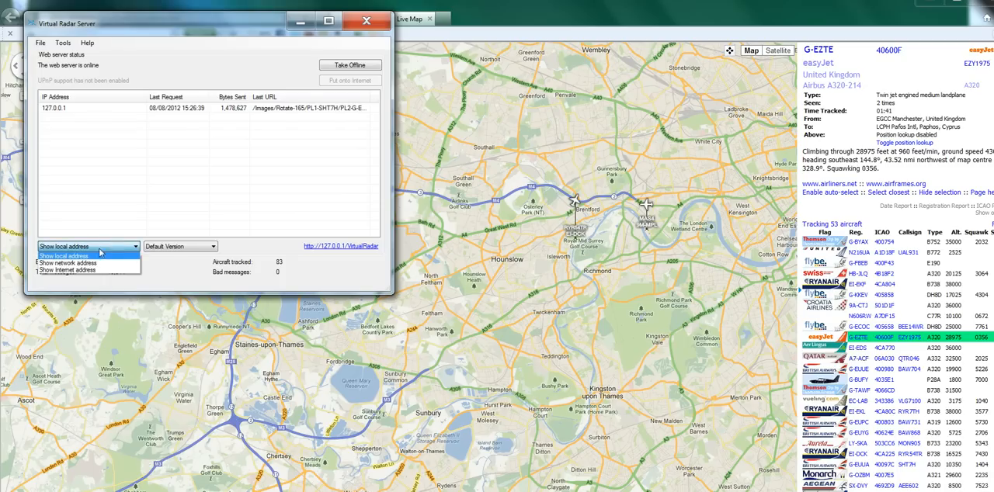
pyautogui.click(69, 262)
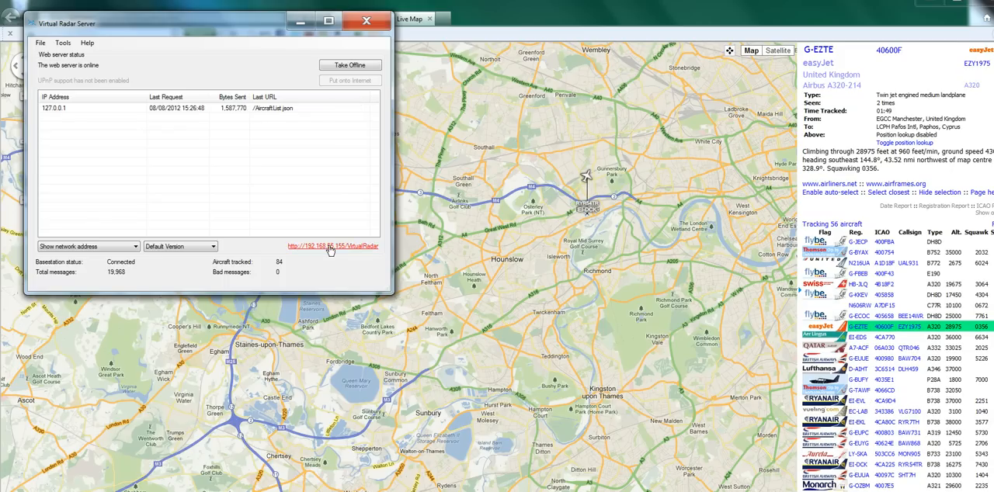
pyautogui.click(332, 246)
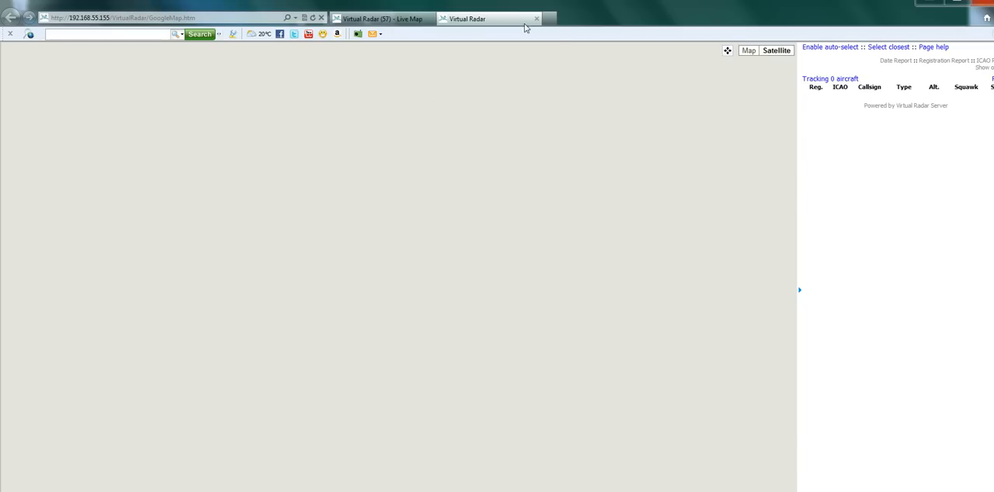
# - Show the network-address map as labelled satellite imagery, then return to the 127.0.0.1 tab
pyautogui.click(467, 18)
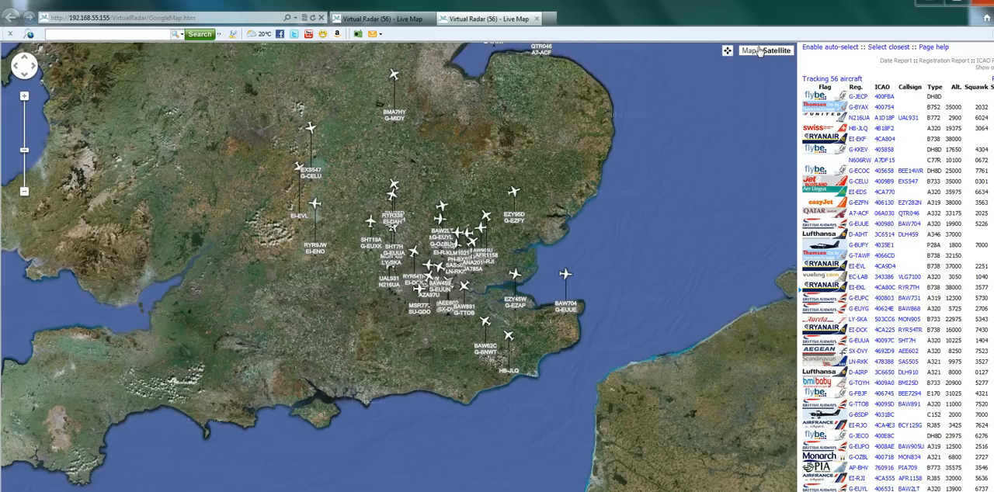
pyautogui.click(777, 50)
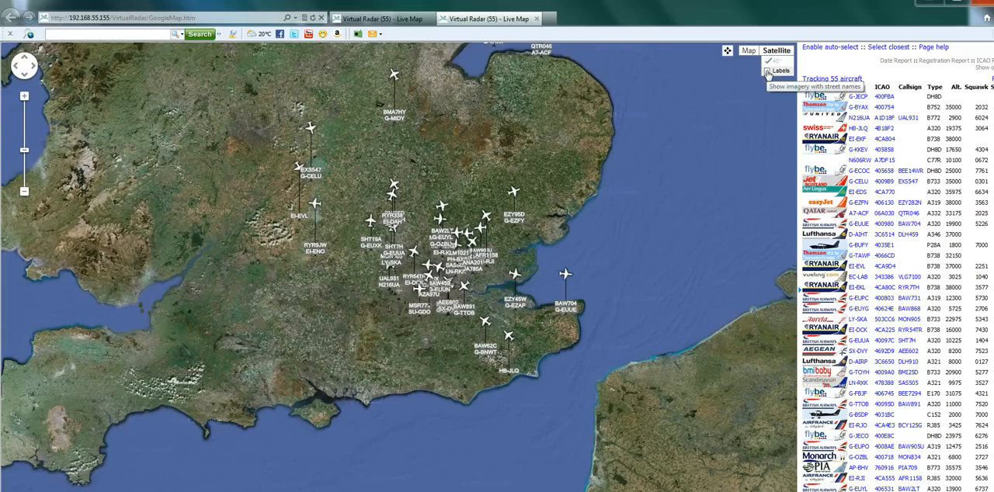
pyautogui.click(767, 71)
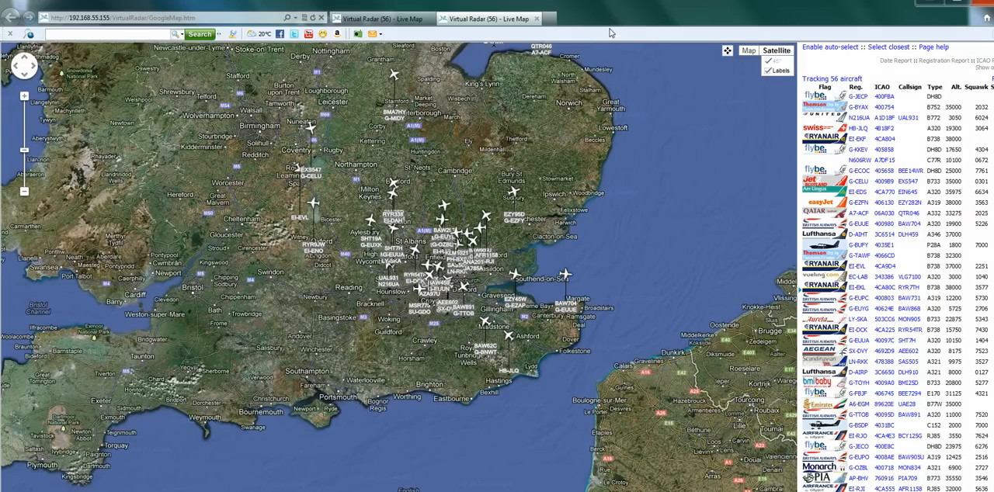
pyautogui.click(380, 18)
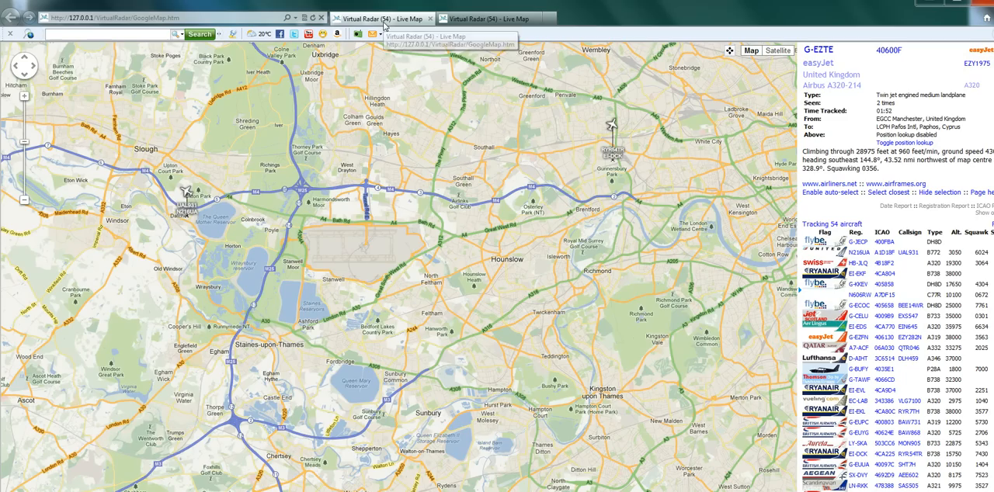